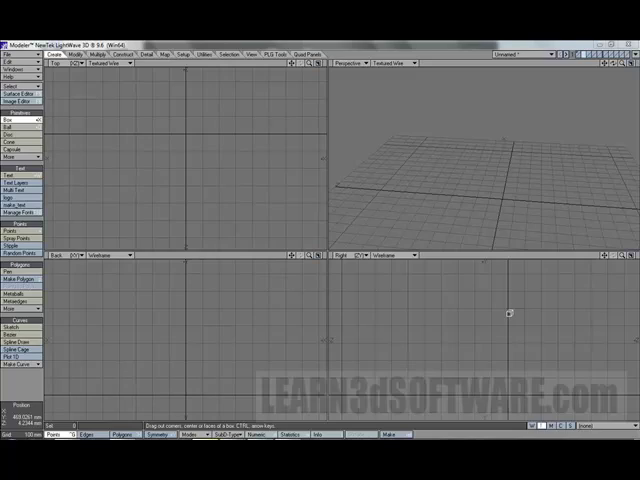
pyautogui.click(16, 120)
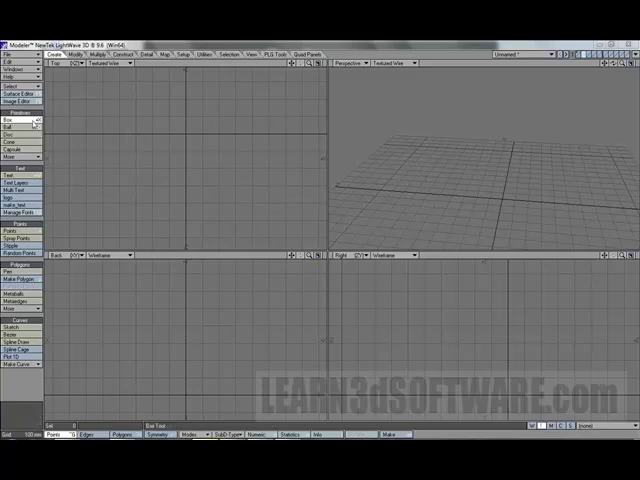
pyautogui.click(24, 236)
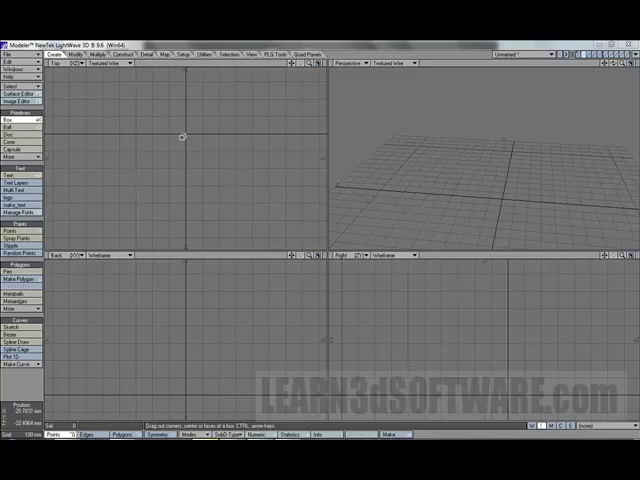
pyautogui.moveTo(196, 144)
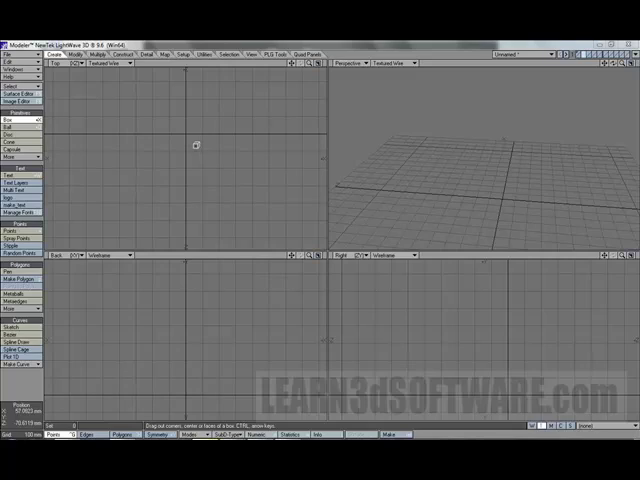
pyautogui.moveTo(220, 118)
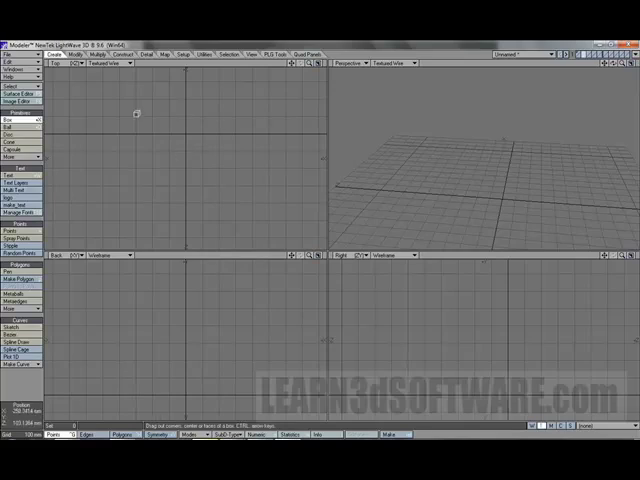
pyautogui.moveTo(156, 124)
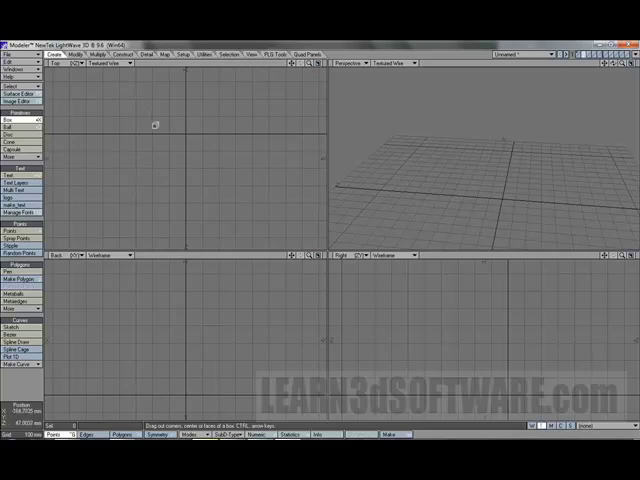
pyautogui.moveTo(168, 122)
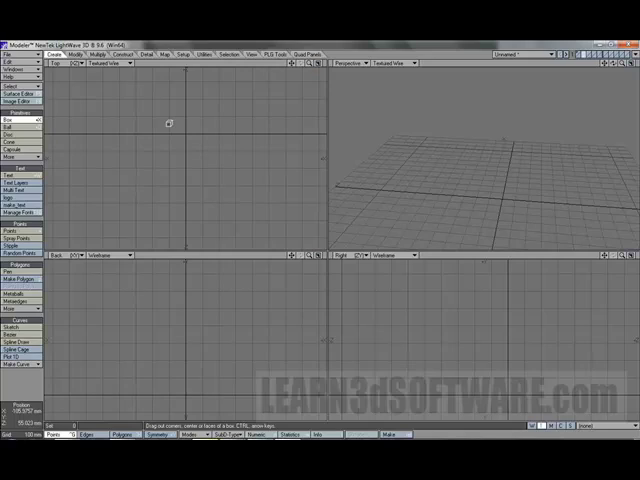
pyautogui.moveTo(242, 158)
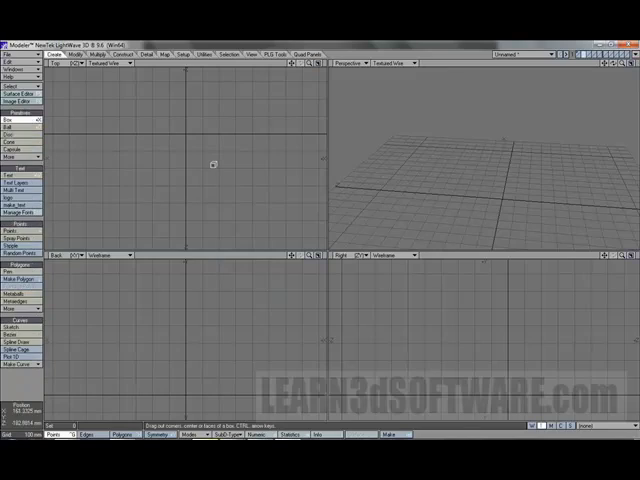
pyautogui.moveTo(236, 120)
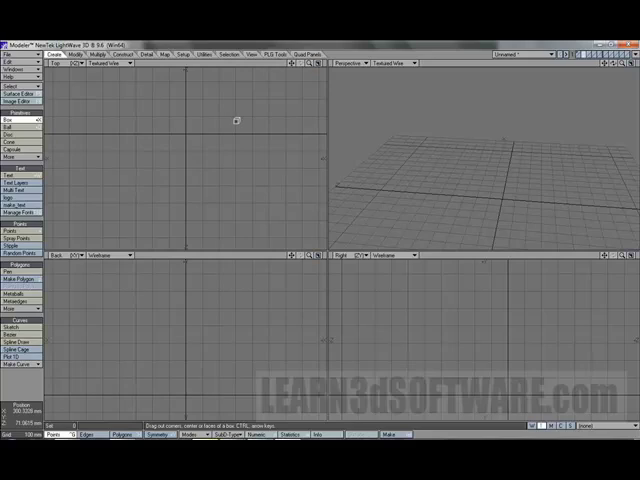
pyautogui.moveTo(172, 150)
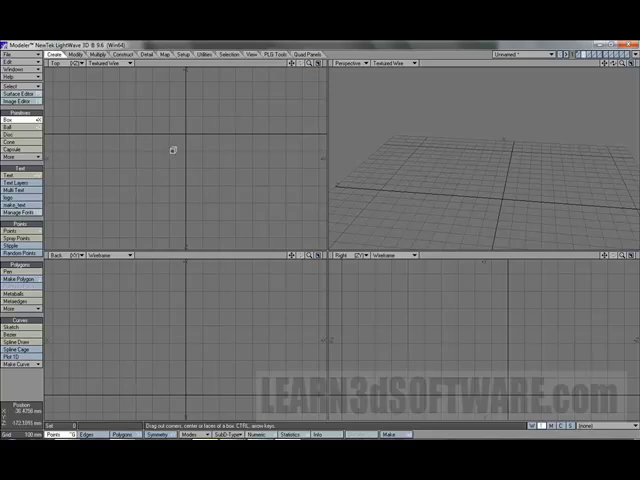
pyautogui.moveTo(196, 112)
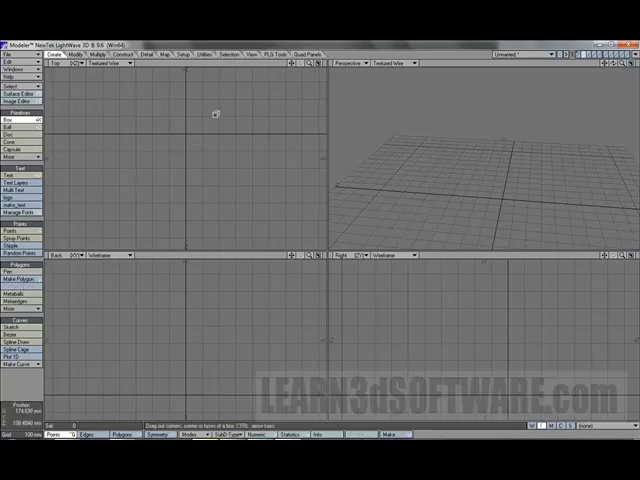
pyautogui.moveTo(140, 118)
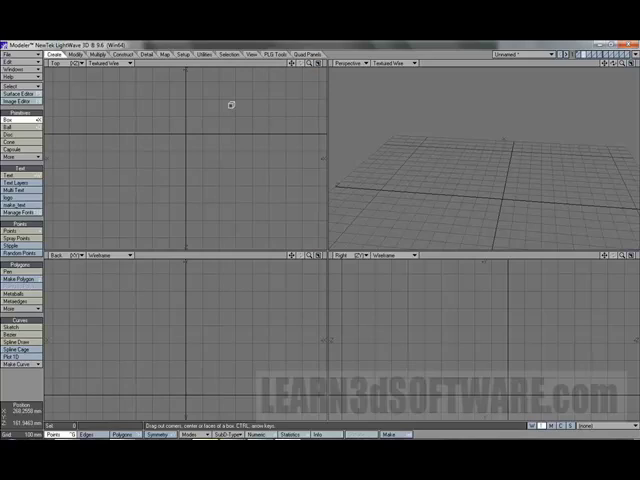
pyautogui.moveTo(214, 124)
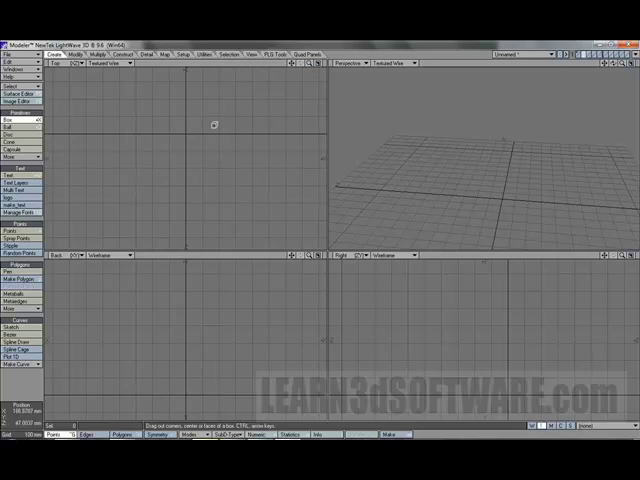